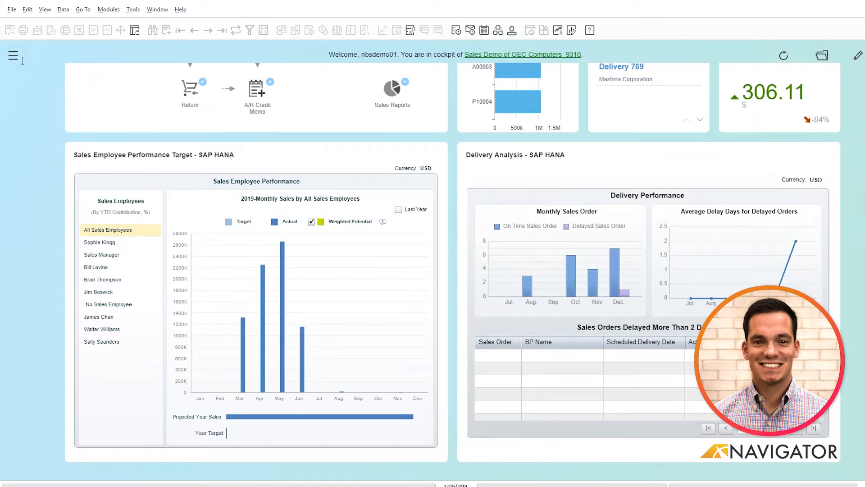
Launch the MRP Wizard from the MRP module in the Modules menu
{"action": "left_click", "coordinate": [14, 55]}
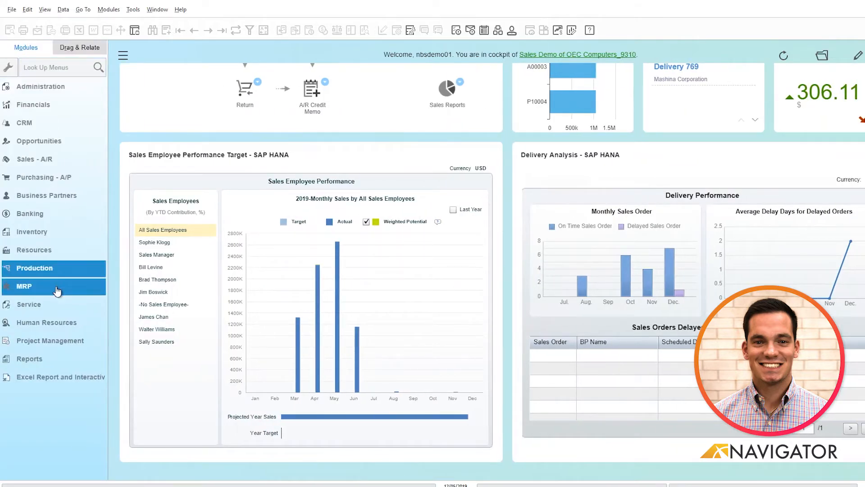
{"action": "left_click", "coordinate": [23, 286]}
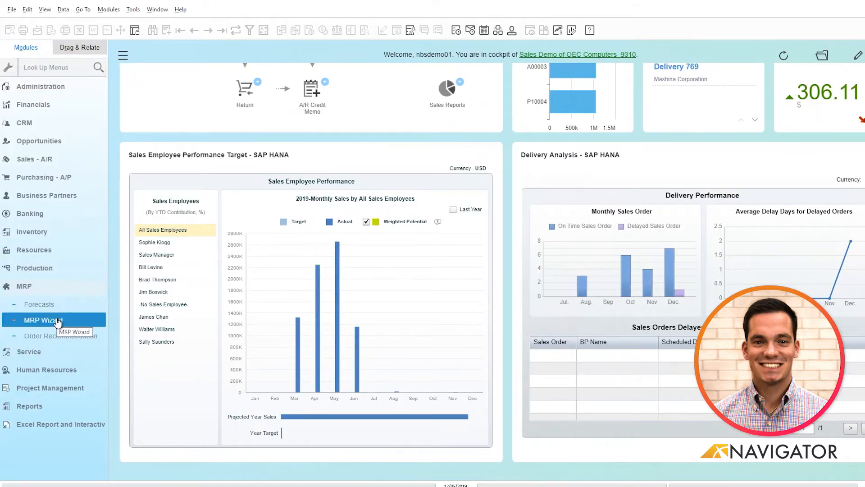
{"action": "left_click", "coordinate": [40, 320]}
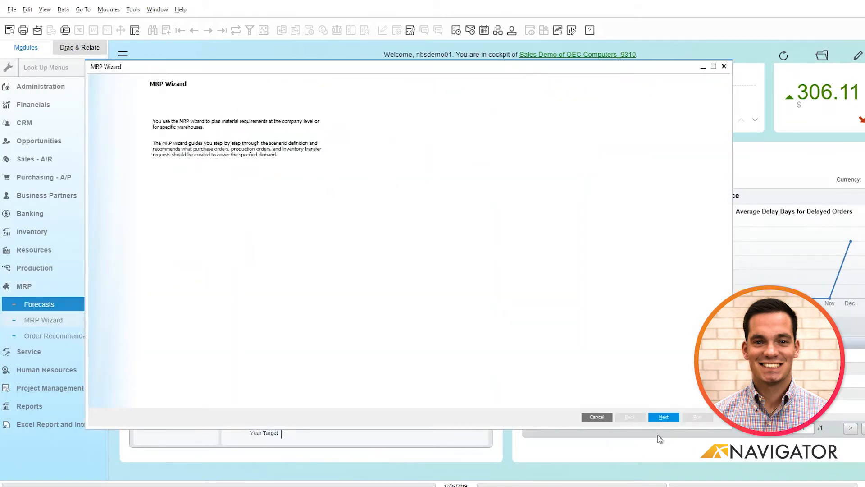
Advance the wizard to step 1 of 6, Scenario Selection, listing existing scenarios
{"action": "left_click", "coordinate": [662, 416]}
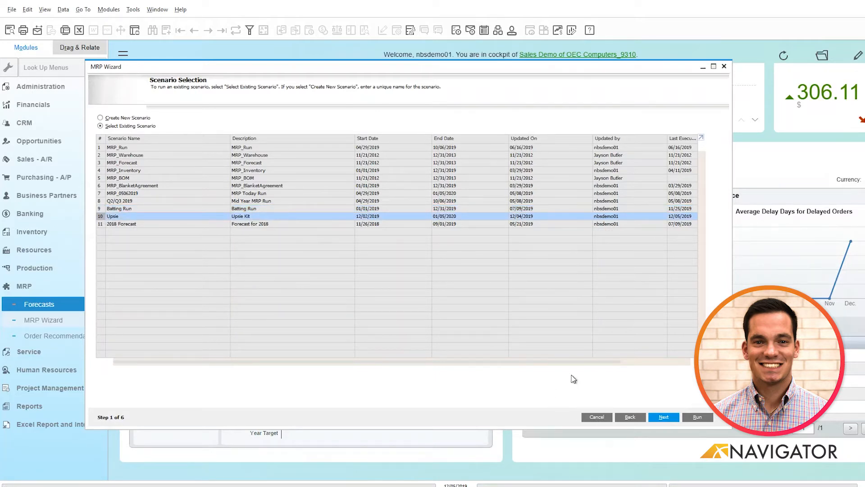
Continue with the Upsie scenario to step 2, Scenario Details, showing the planning horizon
{"action": "left_click", "coordinate": [663, 417]}
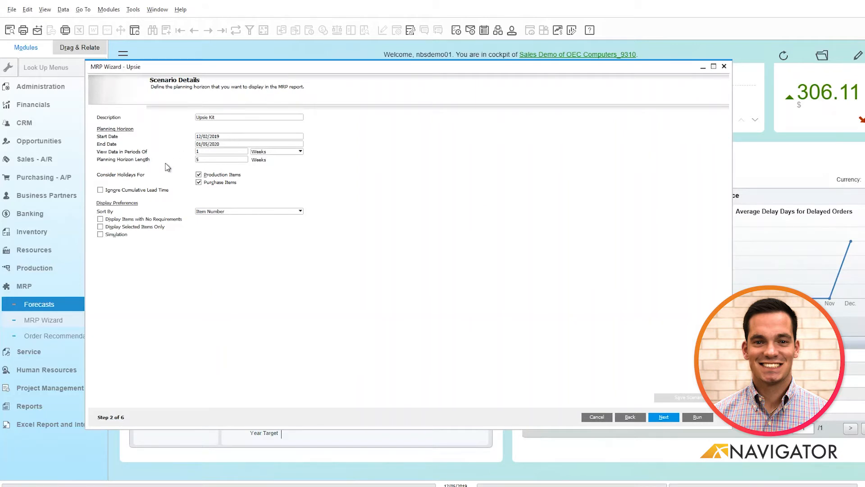
{"action": "mouse_move", "coordinate": [268, 156]}
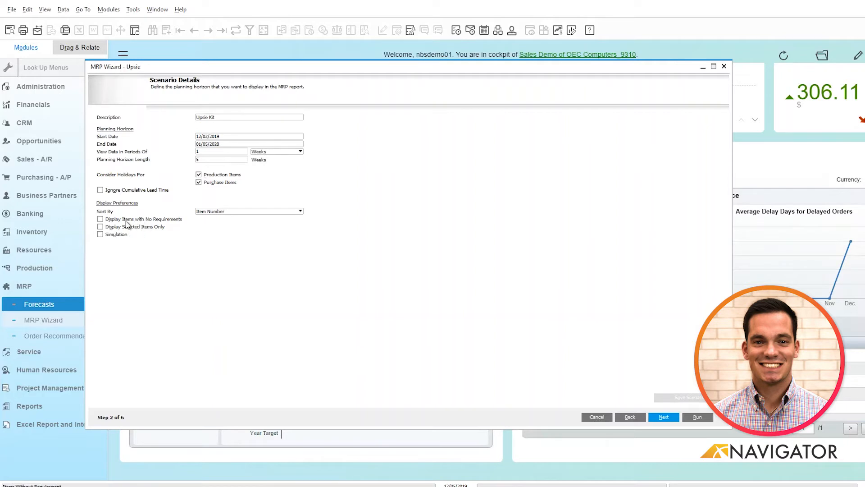
{"action": "mouse_move", "coordinate": [234, 210]}
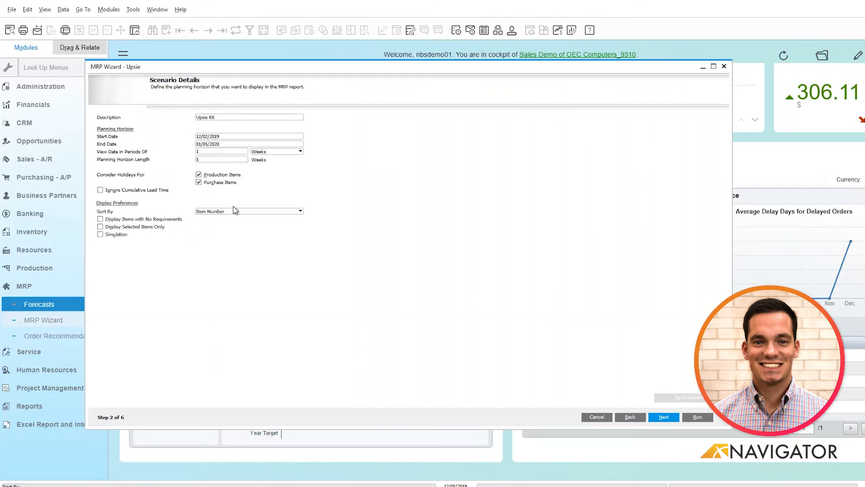
{"action": "mouse_move", "coordinate": [452, 195]}
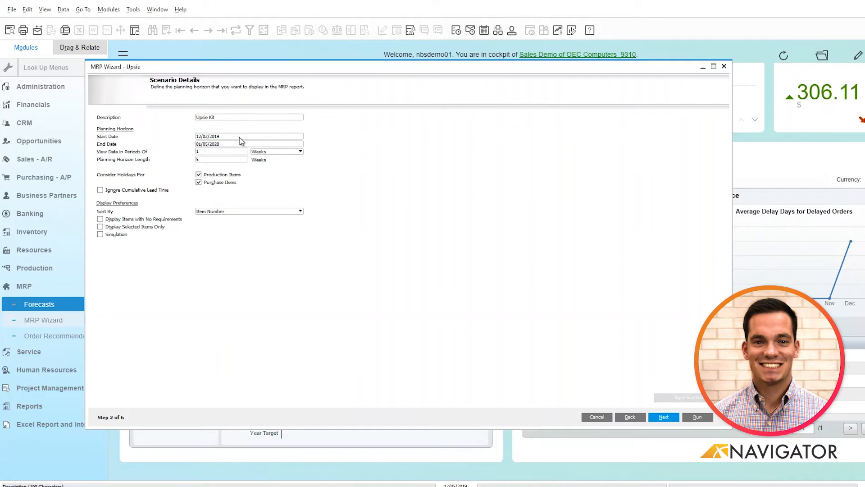
Advance to step 3, Item Selection, with UPSIE-K-1 Upsie Kit as the planned item
{"action": "left_click", "coordinate": [664, 417]}
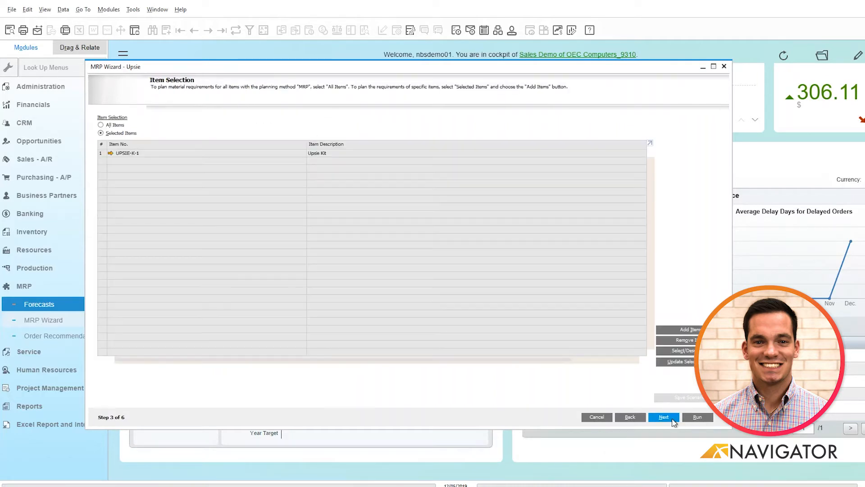
{"action": "mouse_move", "coordinate": [232, 154]}
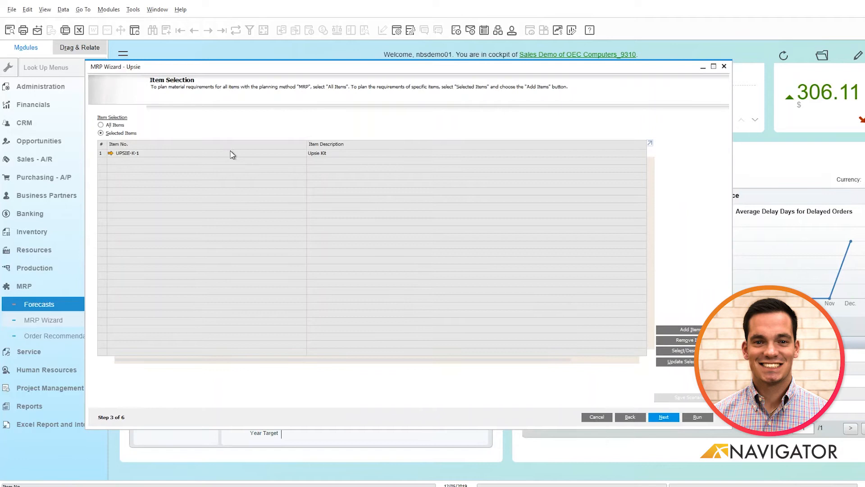
{"action": "mouse_move", "coordinate": [185, 169]}
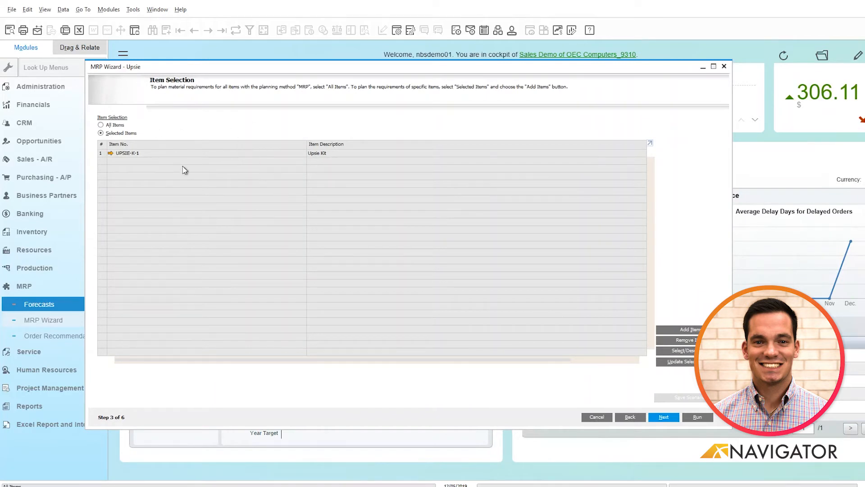
{"action": "mouse_move", "coordinate": [148, 158]}
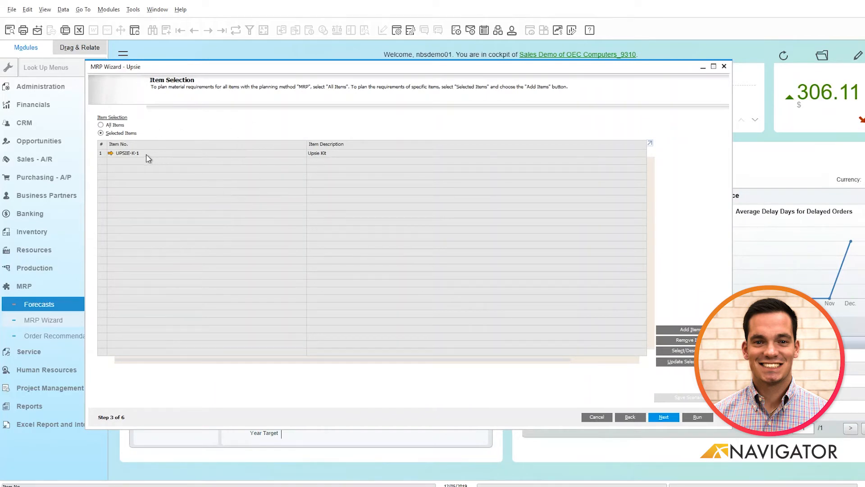
{"action": "mouse_move", "coordinate": [528, 311]}
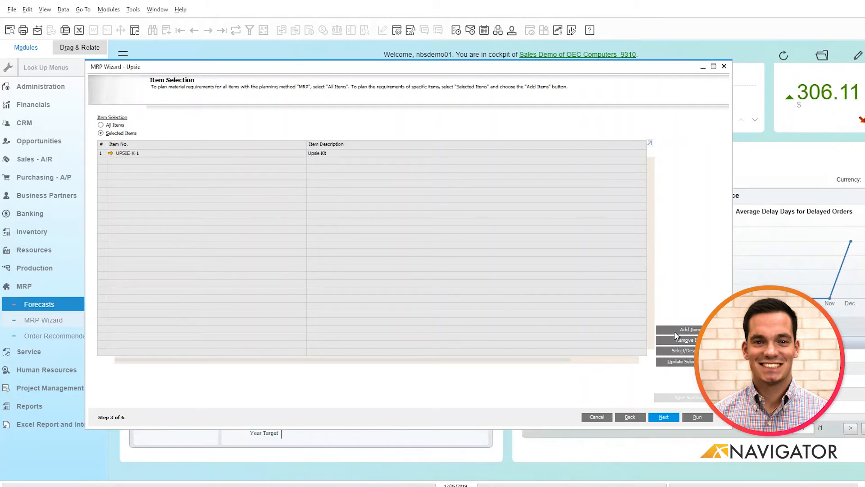
{"action": "mouse_move", "coordinate": [675, 355]}
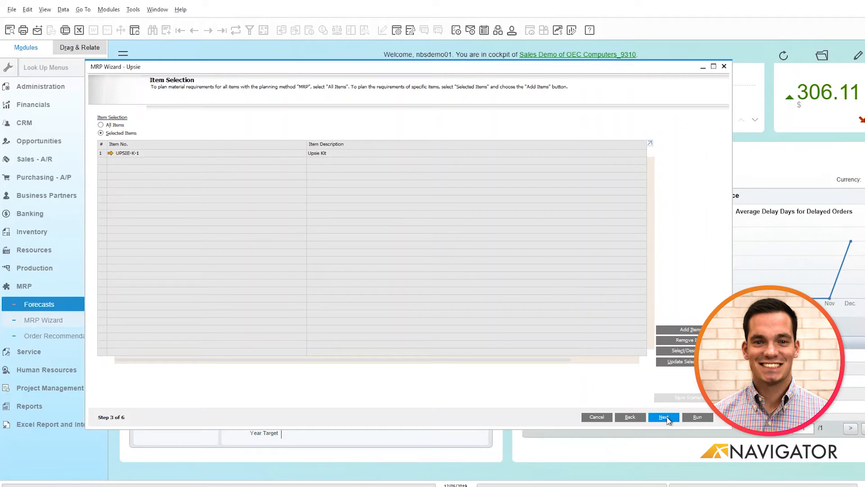
Advance to step 4, Inventory Data Source, listing New York and Los Angeles warehouses
{"action": "left_click", "coordinate": [663, 416]}
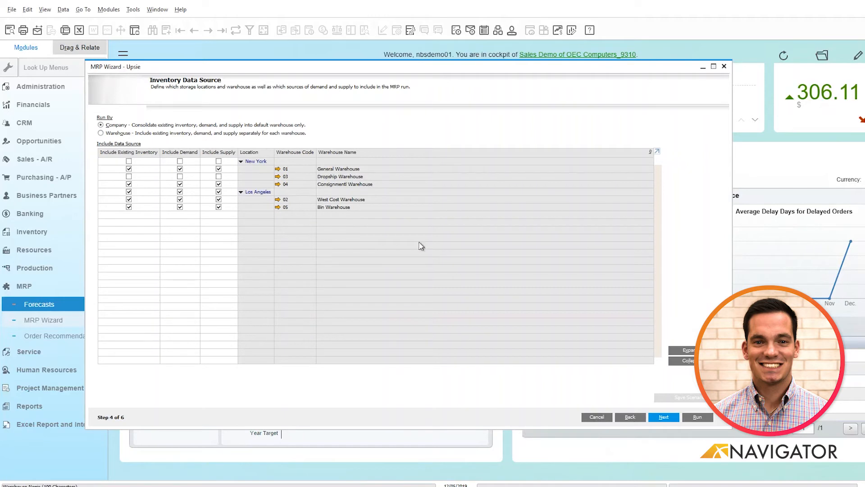
Advance to step 5, Documents Data Source, with the Upsie forecast set
{"action": "left_click", "coordinate": [663, 416]}
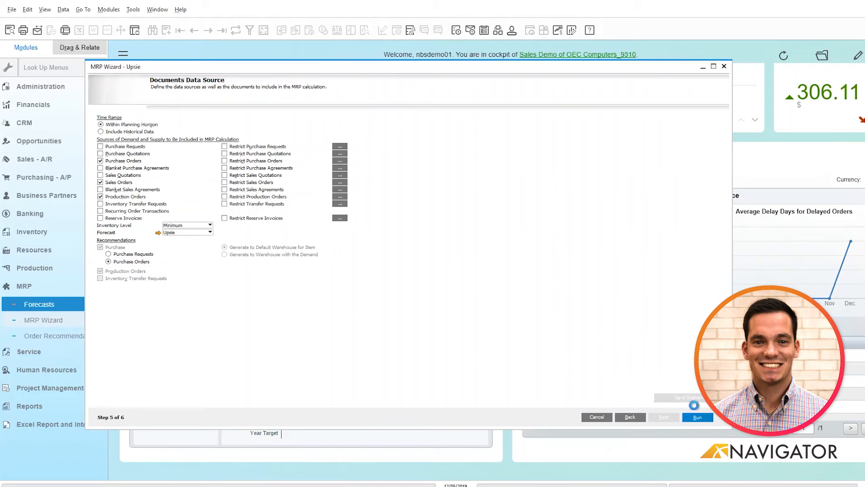
Run the MRP, producing results of 100 BOXUPFRENCH and 200 ColorBlk in week 49
{"action": "left_click", "coordinate": [697, 417]}
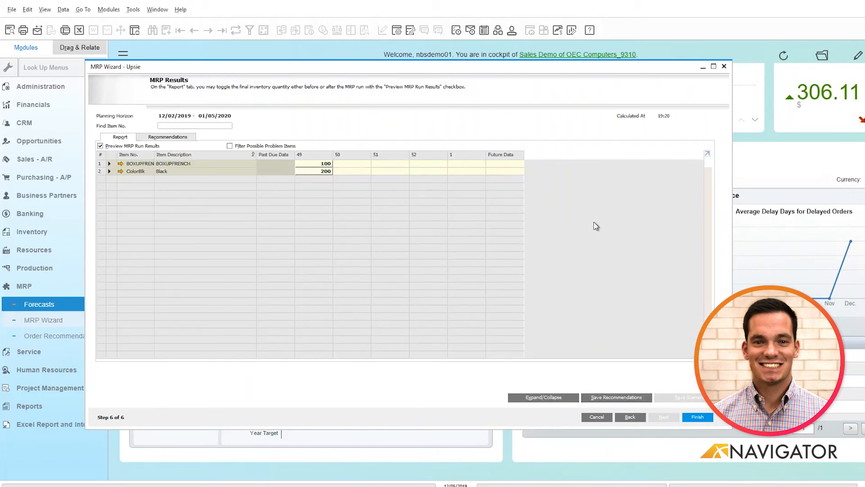
{"action": "mouse_move", "coordinate": [457, 222]}
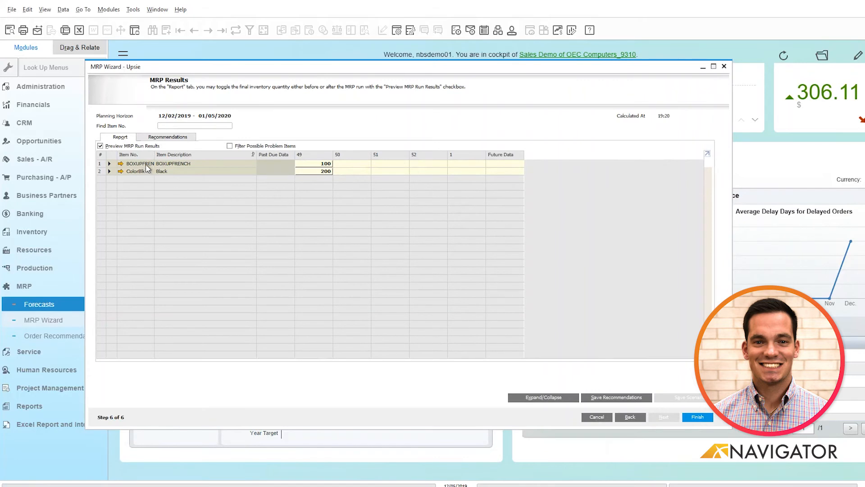
{"action": "mouse_move", "coordinate": [146, 173]}
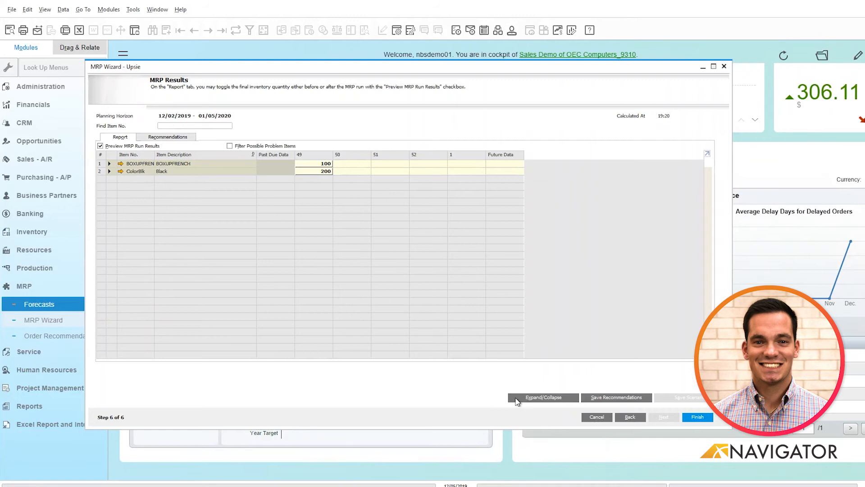
Expand all result rows into inventory, supply and demand, revealing the 200-unit ColorBlk purchase recommendation
{"action": "left_click", "coordinate": [542, 397]}
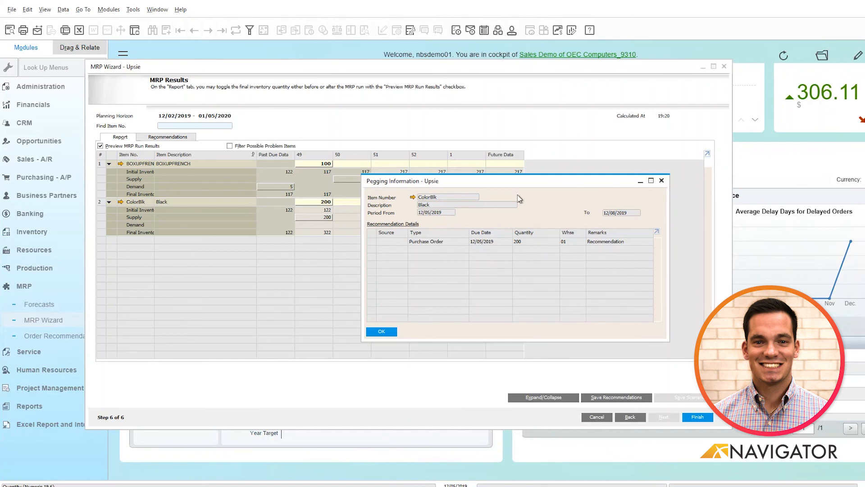
{"action": "mouse_move", "coordinate": [583, 161]}
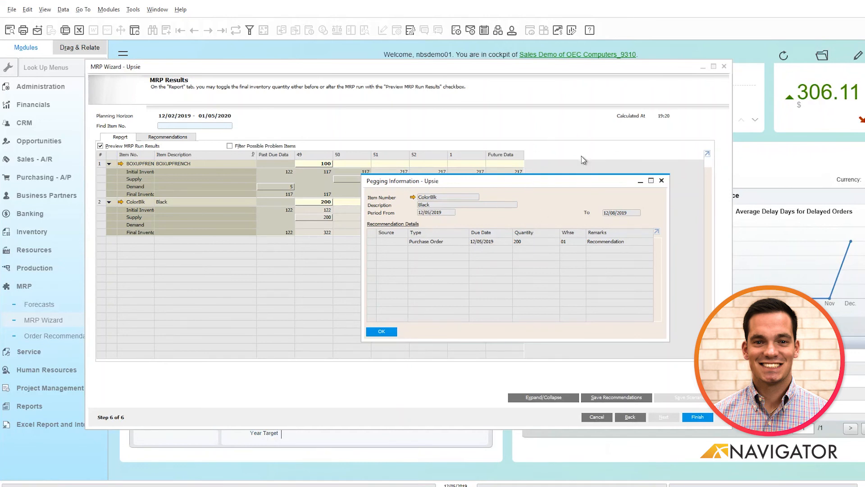
{"action": "mouse_move", "coordinate": [475, 134]}
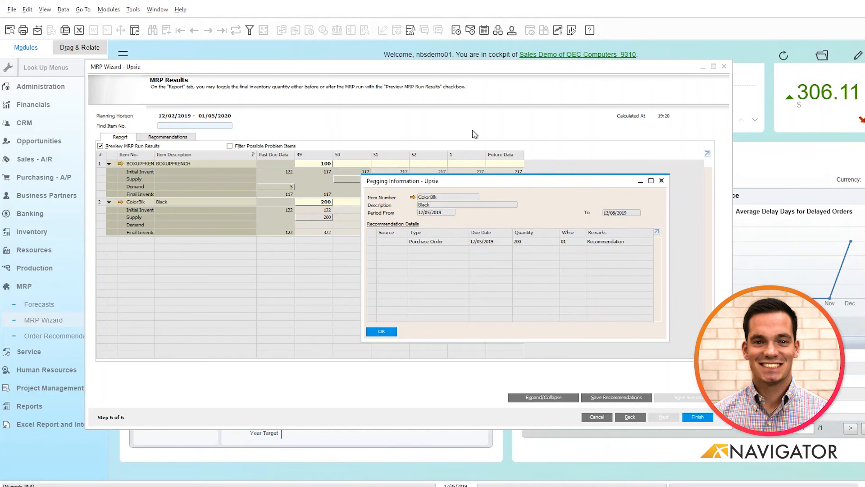
{"action": "mouse_move", "coordinate": [485, 173]}
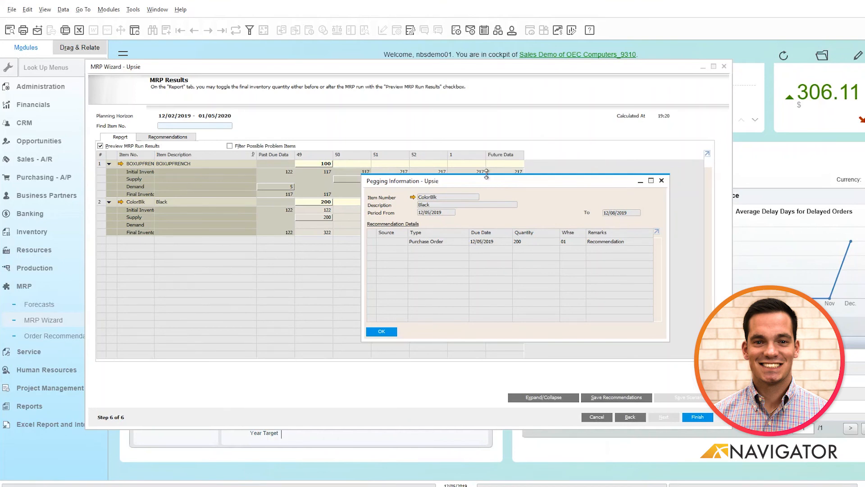
{"action": "mouse_move", "coordinate": [486, 173]}
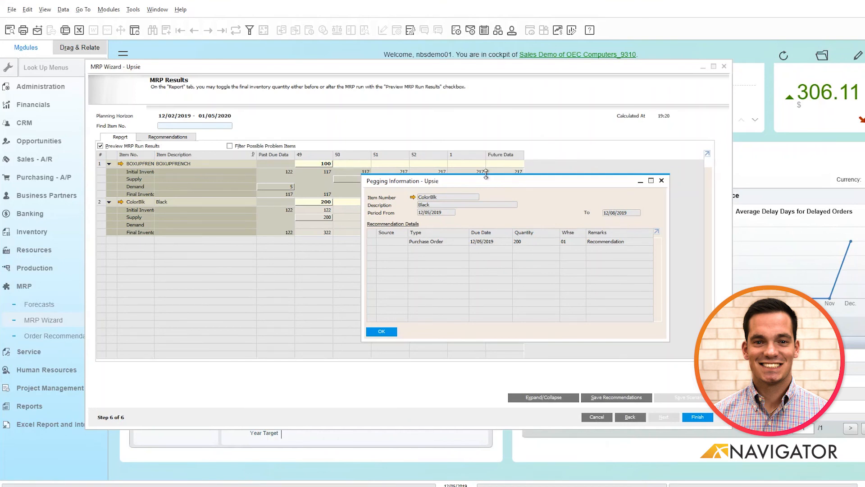